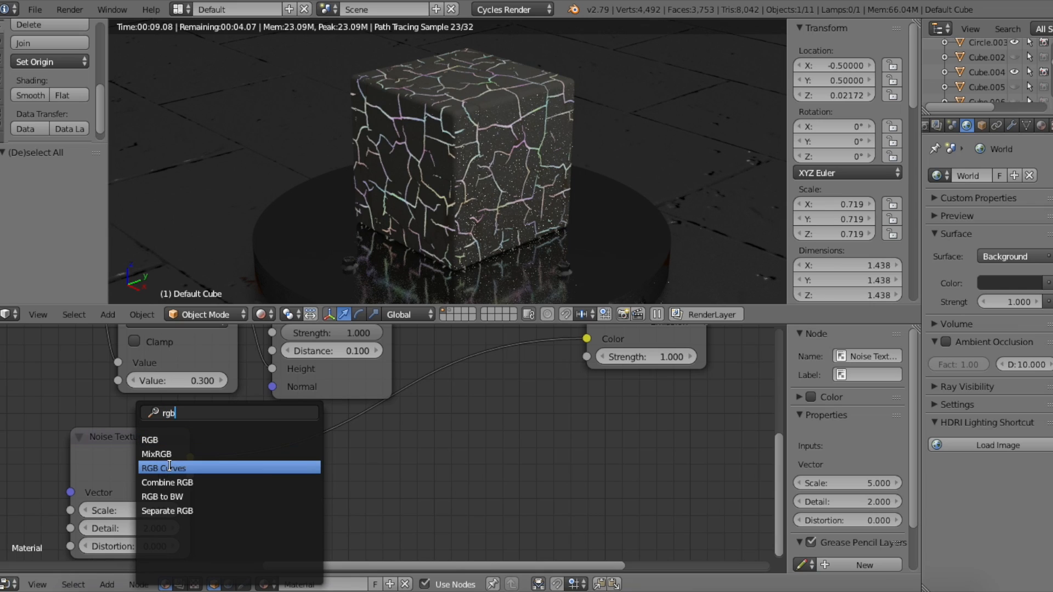
# Add an RGB Curves node to the glowing-crack material via node search.
pyautogui.click(163, 468)
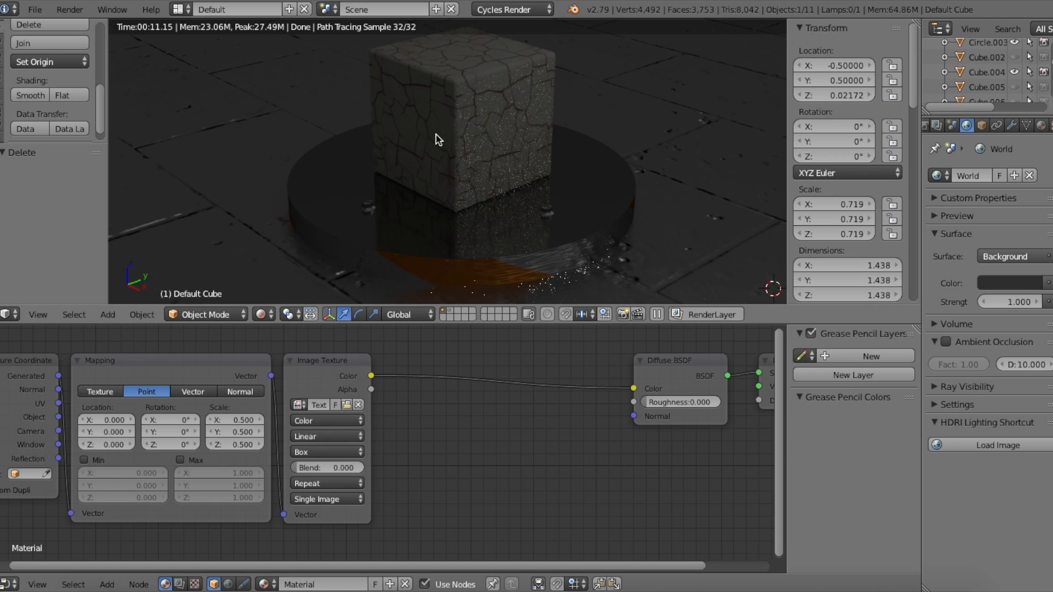
pyautogui.moveTo(360, 365)
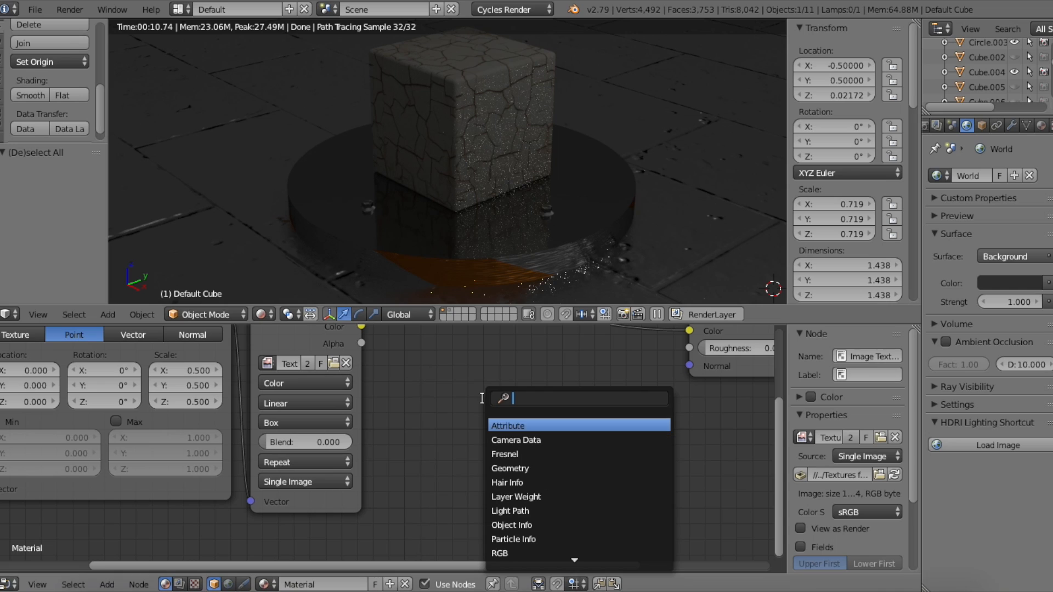
# Add an RGB to BW node and feed the crack Image Texture colour into it.
pyautogui.write('rgb')
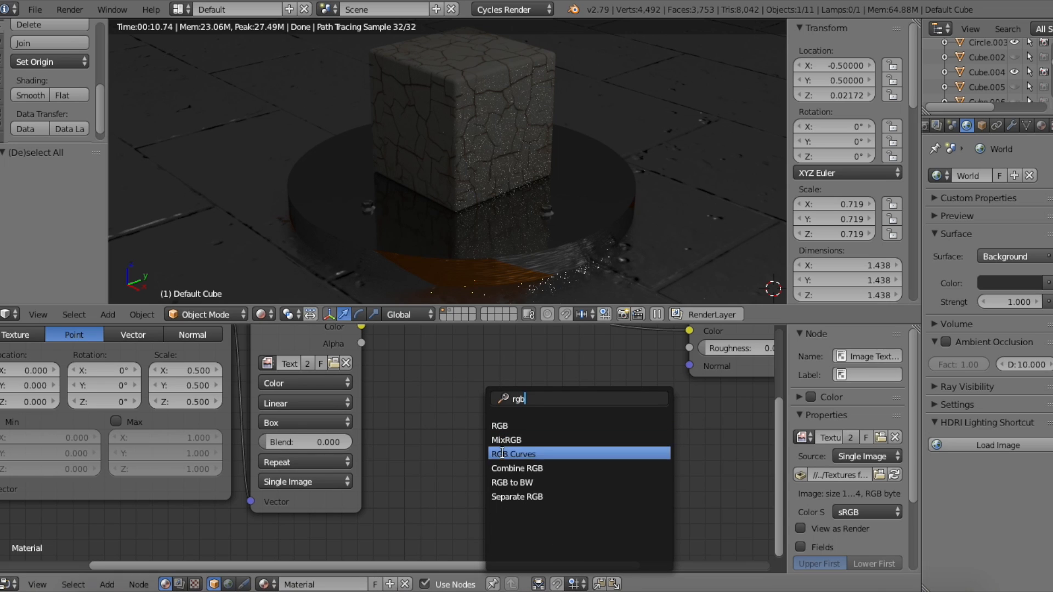
pyautogui.click(512, 483)
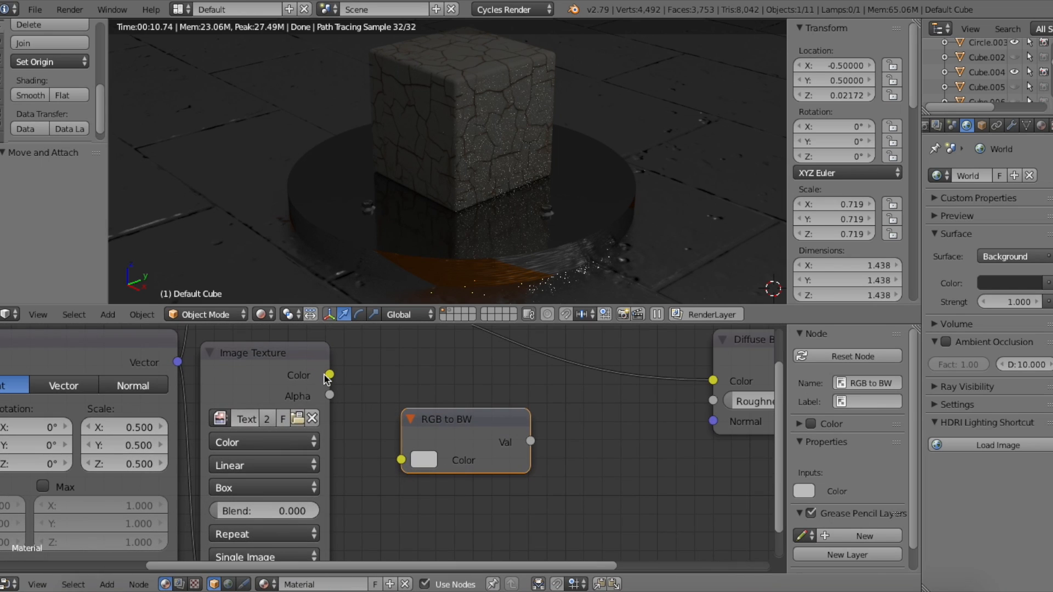
pyautogui.moveTo(329, 374); pyautogui.dragTo(401, 460)
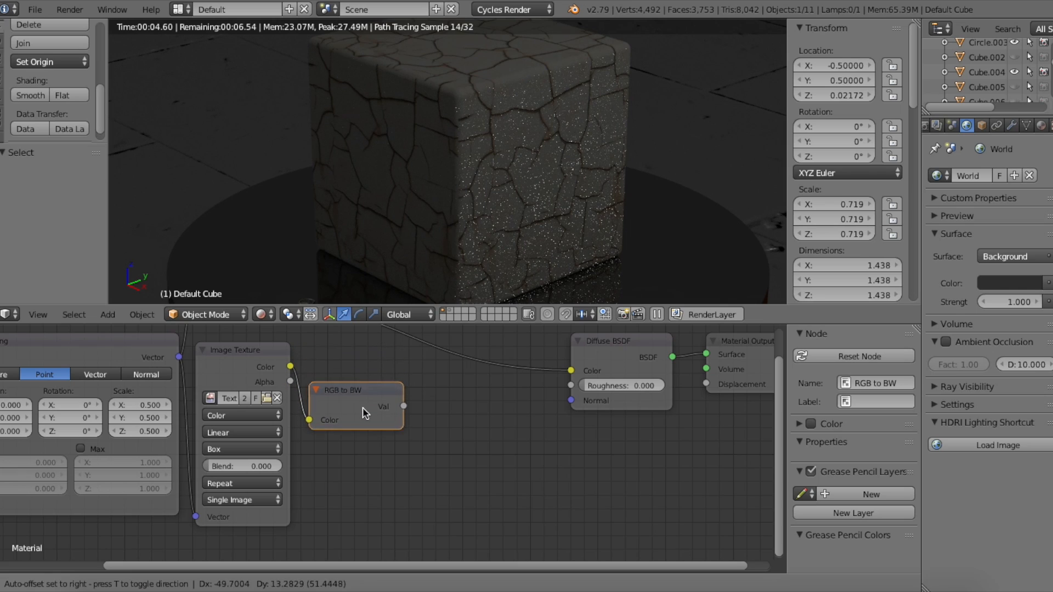
# Add a Math node set to Less Than with threshold 0.1 on the crack value.
pyautogui.click(112, 314)
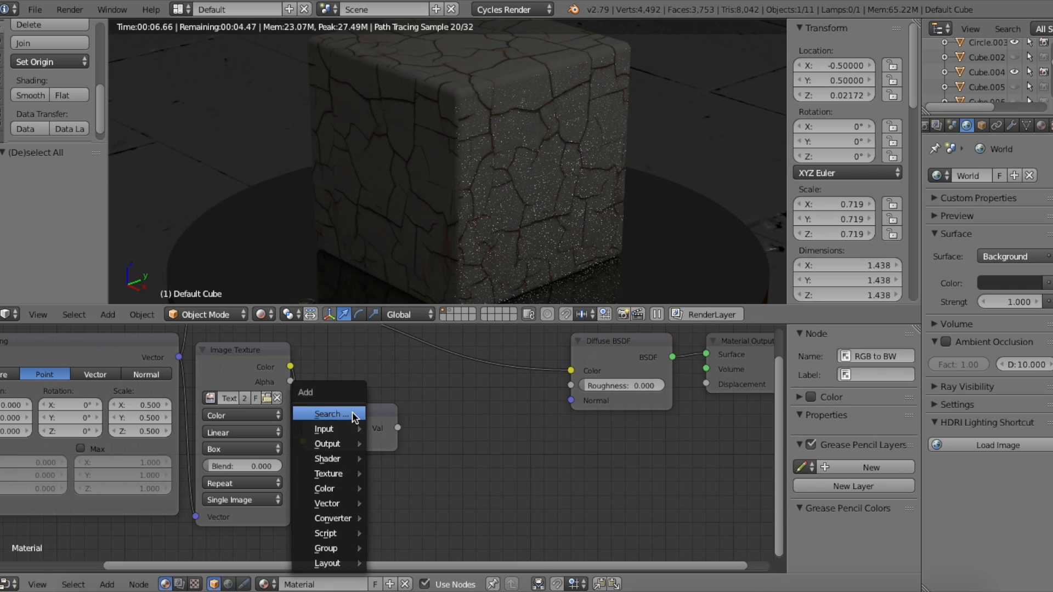
pyautogui.write('math')
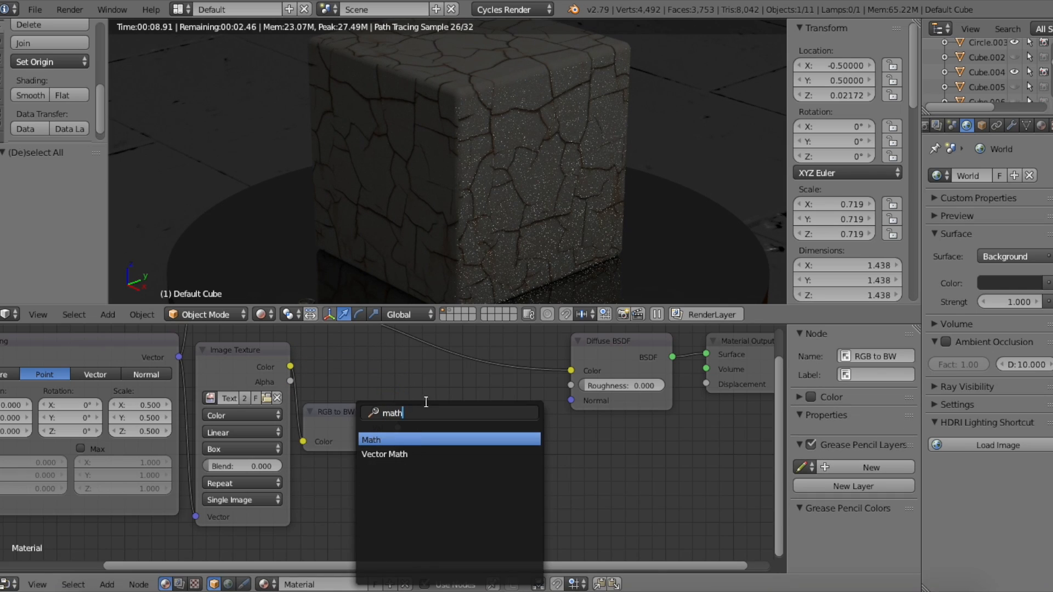
pyautogui.click(371, 440)
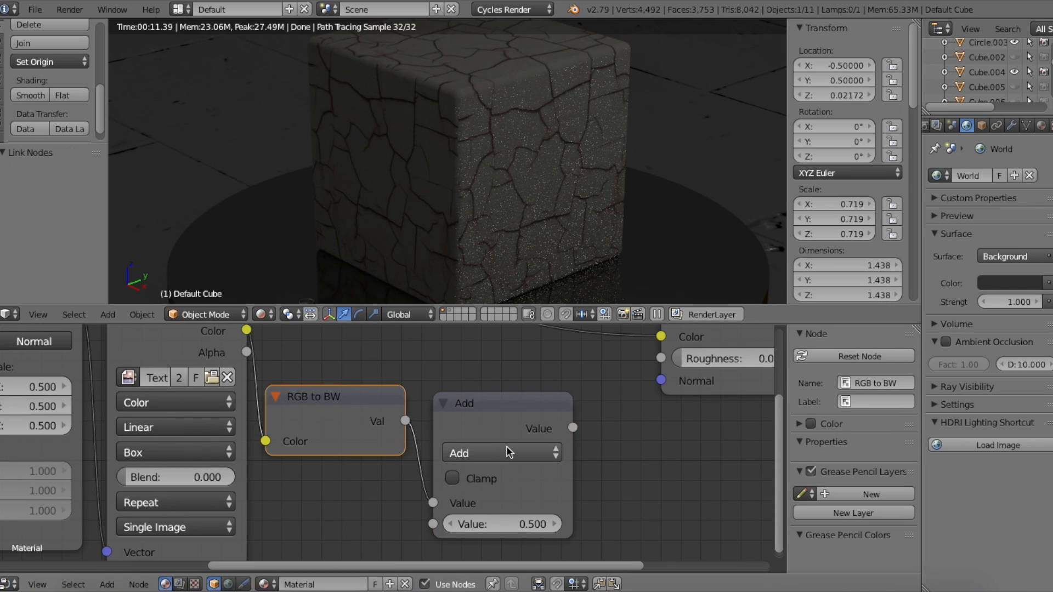
pyautogui.click(502, 453)
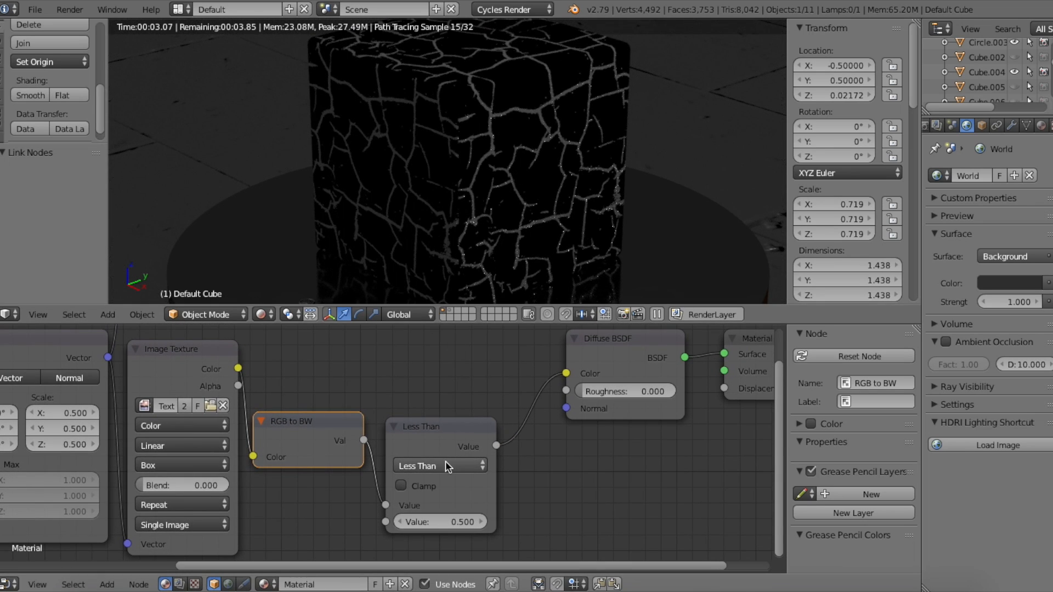
pyautogui.click(439, 465)
pyautogui.write('bump')
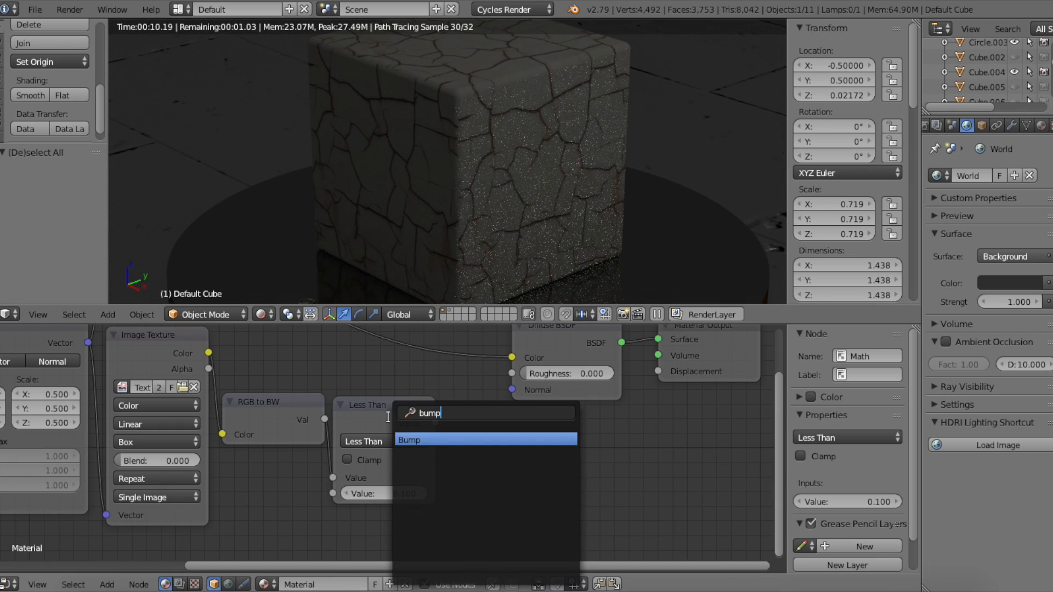
# Add a Bump node driven by the Less Than mask into the Diffuse BSDF normal.
pyautogui.click(409, 439)
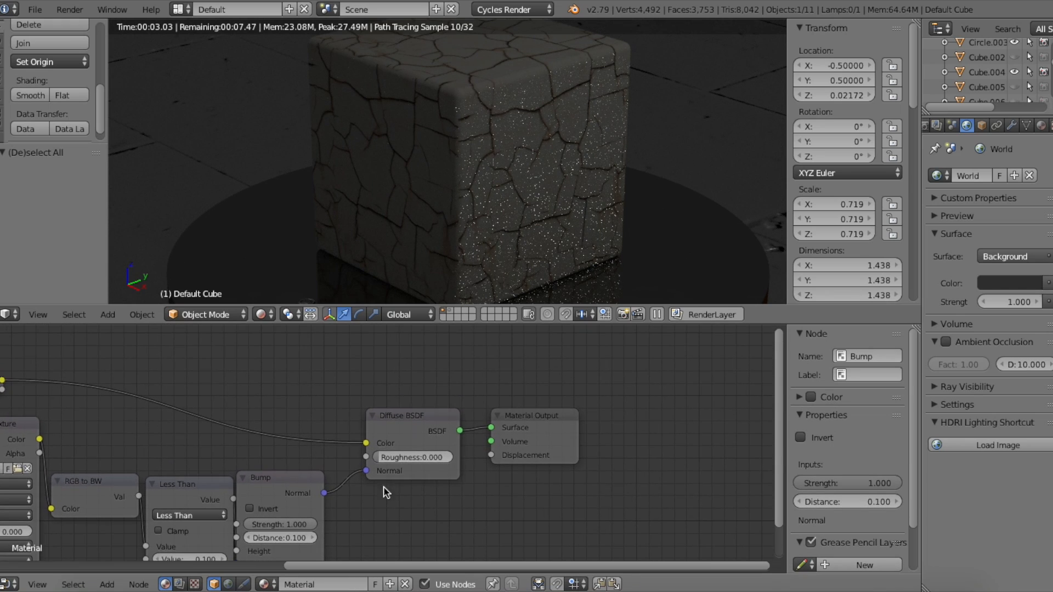
pyautogui.click(532, 416)
pyautogui.write('mi')
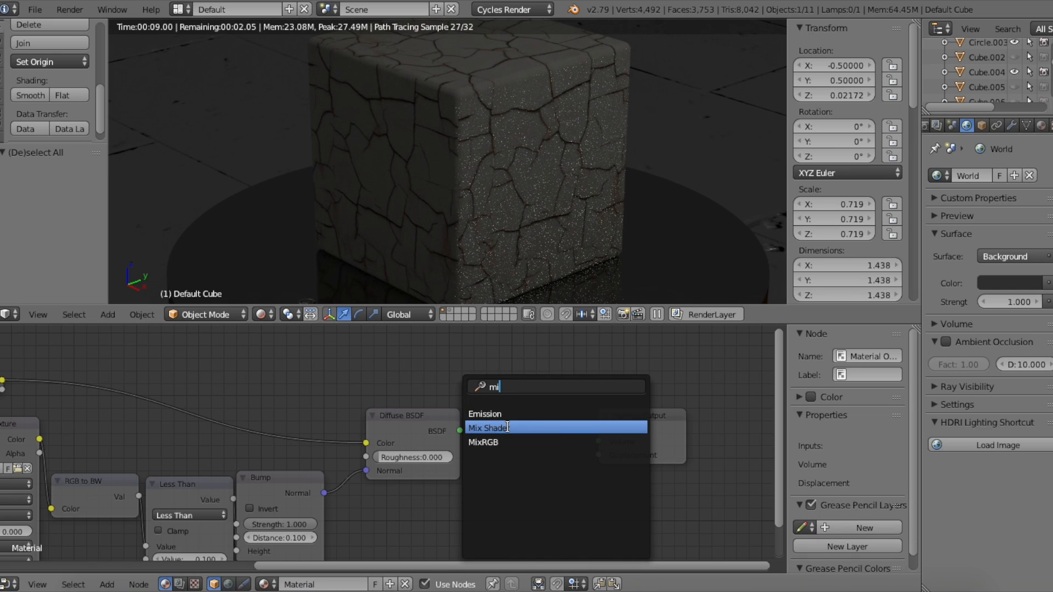
# Add a Mix Shader before Material Output and an Emission node into its second shader.
pyautogui.click(486, 427)
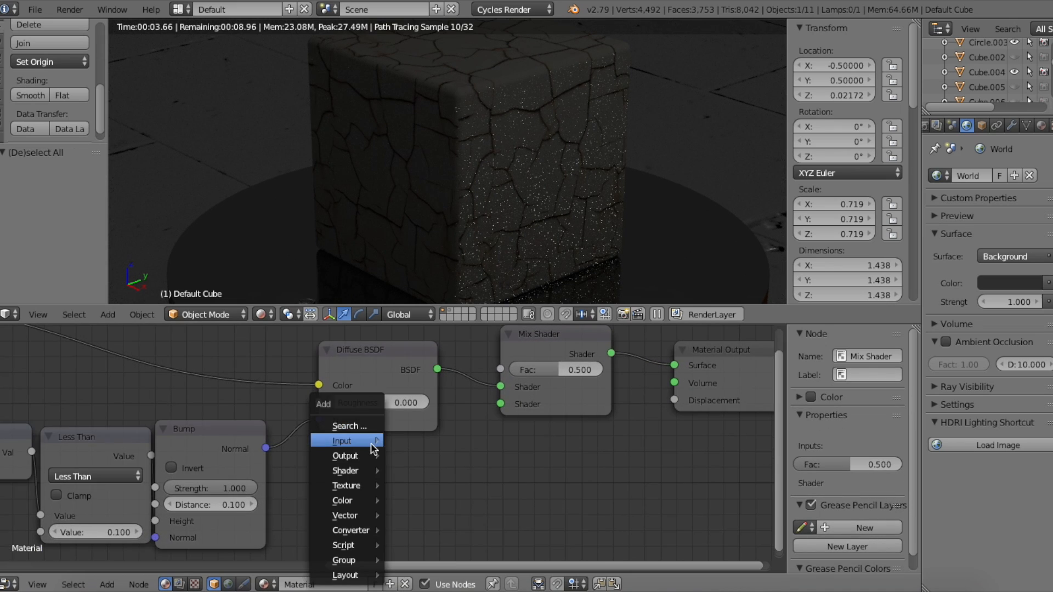
pyautogui.write('emi')
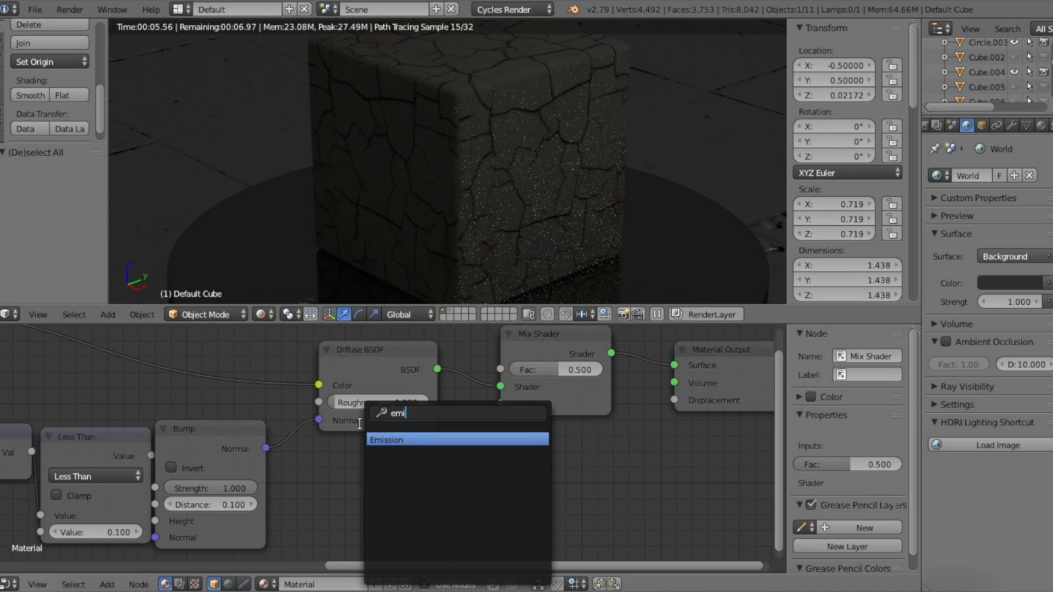
pyautogui.click(386, 439)
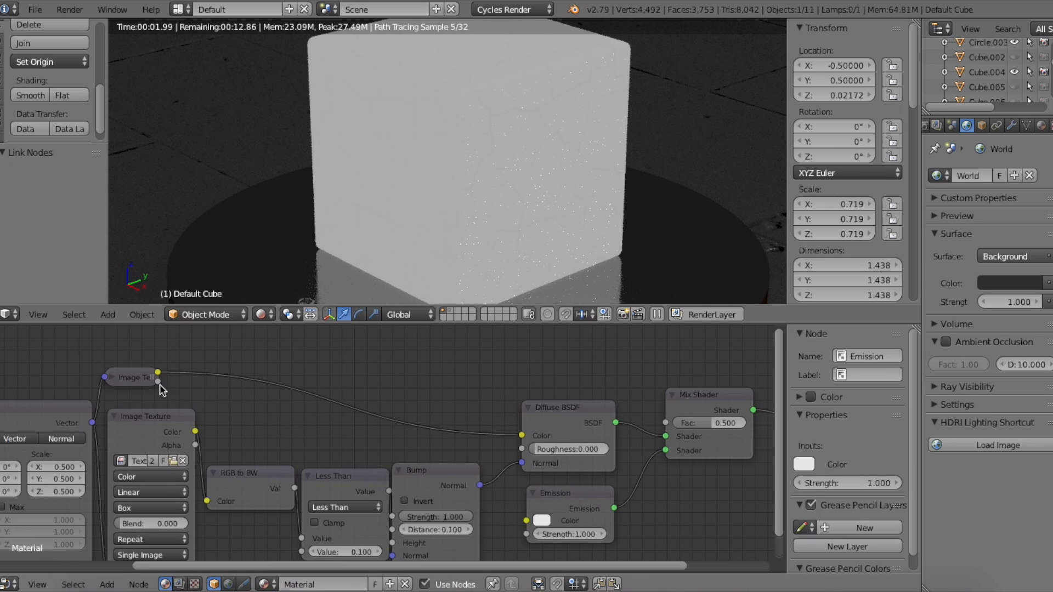
pyautogui.click(131, 377)
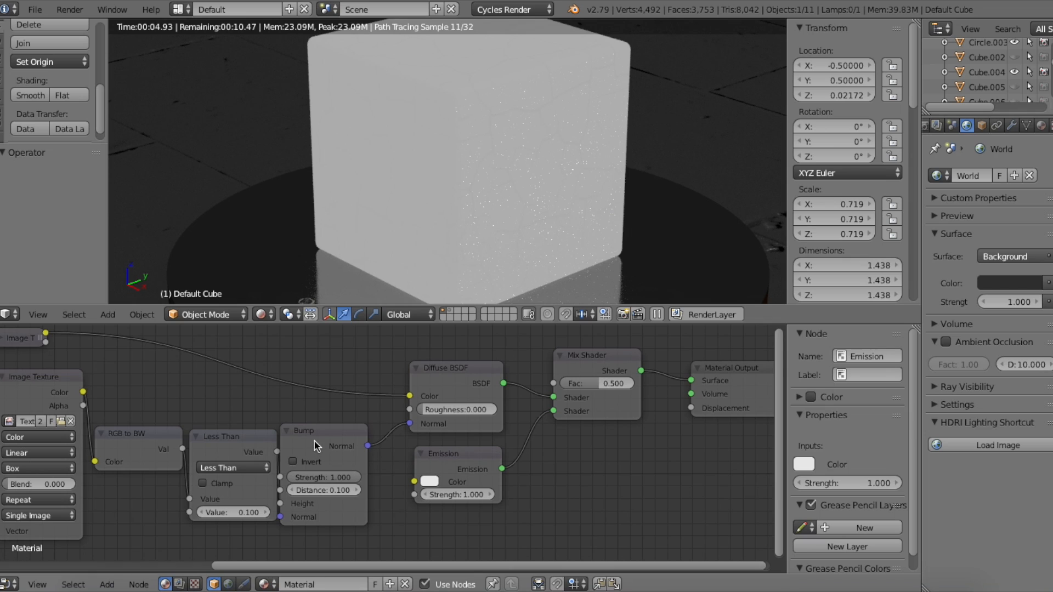
pyautogui.click(323, 431)
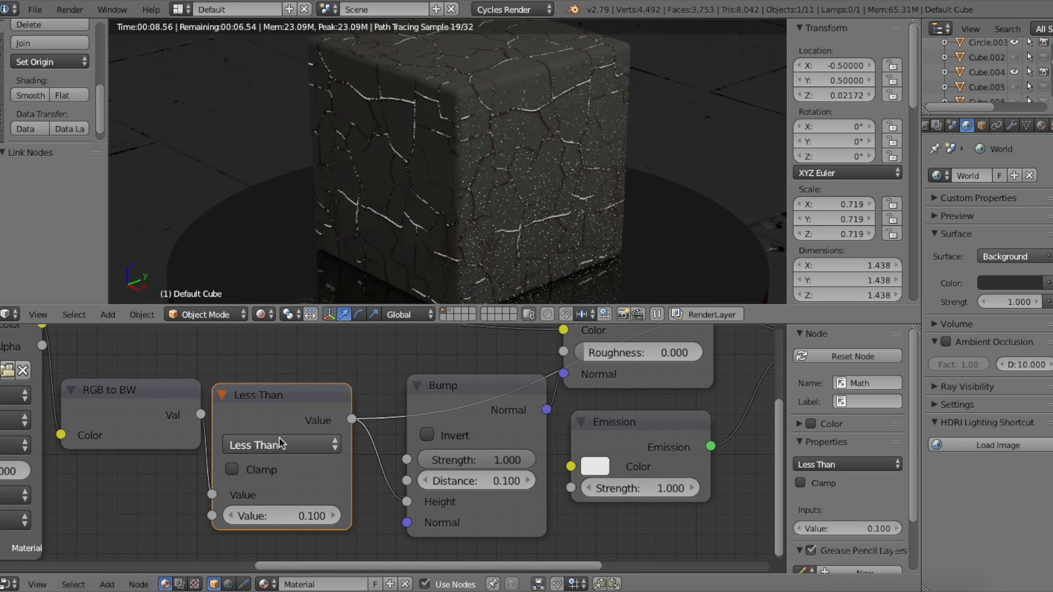
# Toggle the Math node to Greater Than and back to Less Than, threshold 0.3.
pyautogui.click(281, 445)
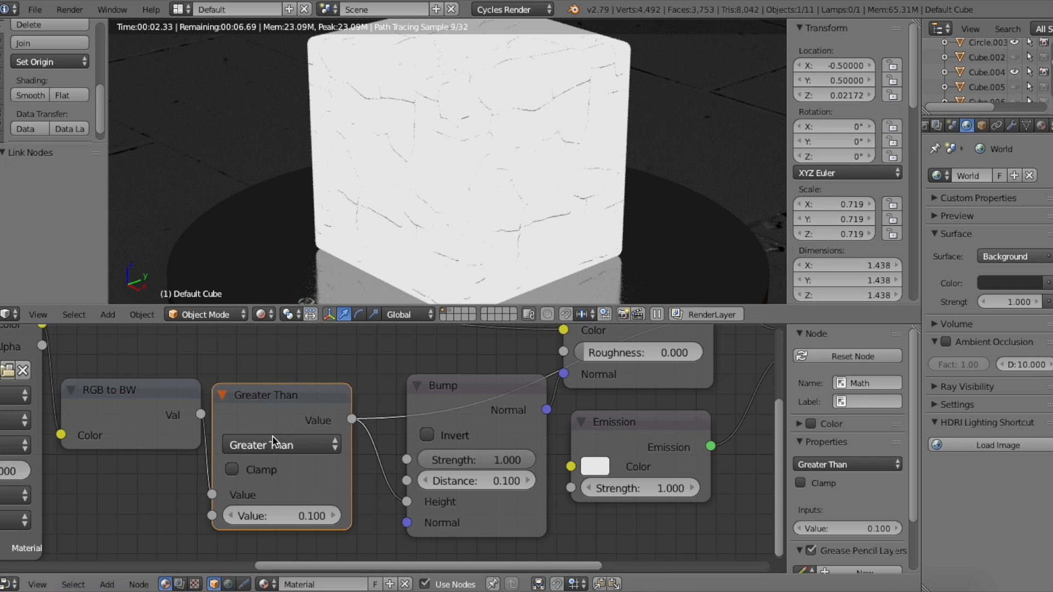
pyautogui.click(281, 445)
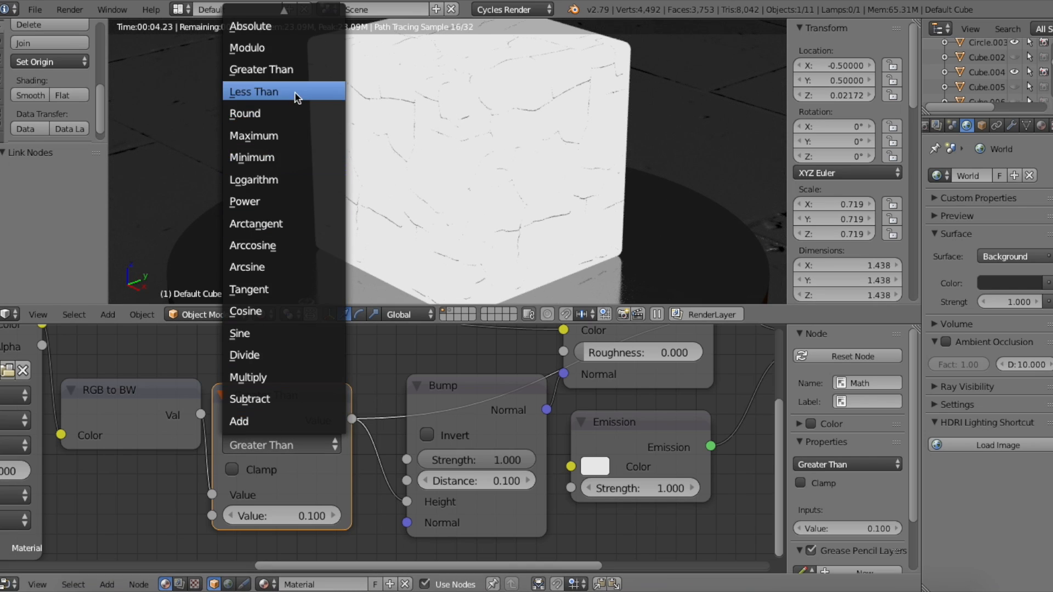
pyautogui.click(269, 92)
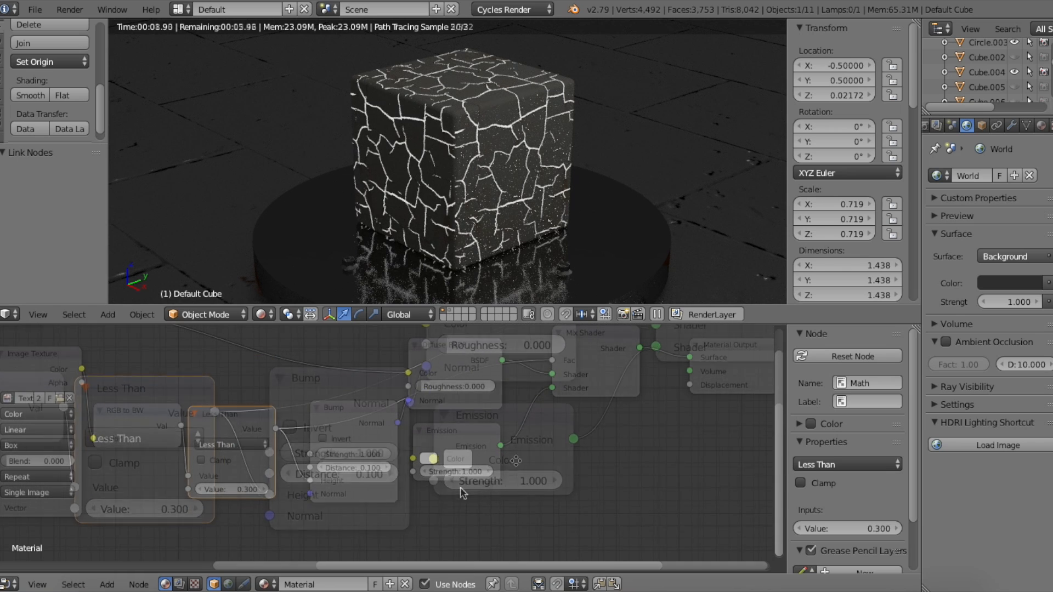
# Feed a Noise Texture through RGB Curves into Emission colour, reshaping the R and G channels.
pyautogui.click(431, 459)
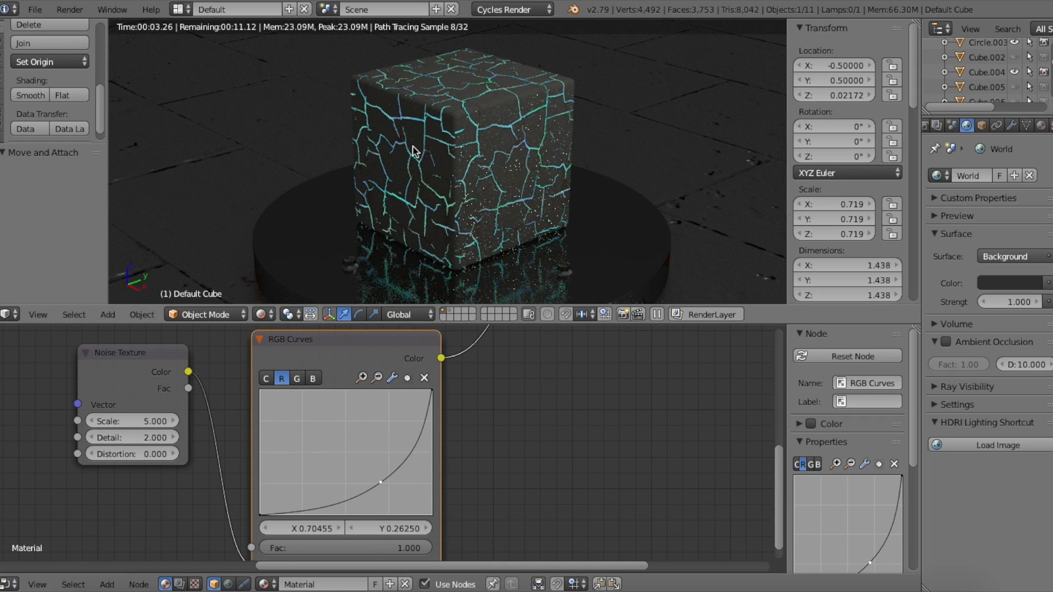
pyautogui.click(296, 377)
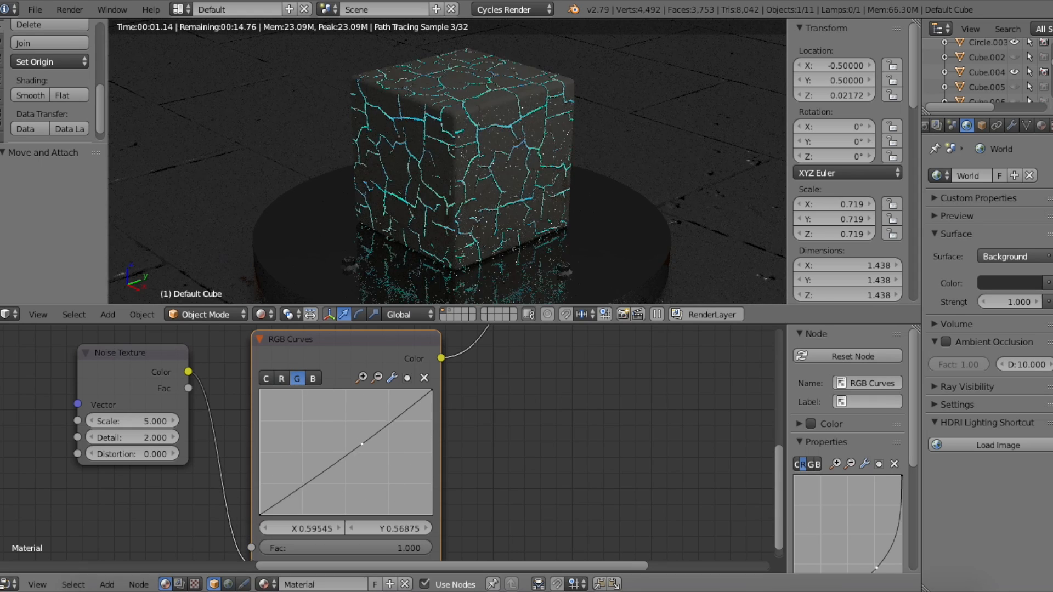